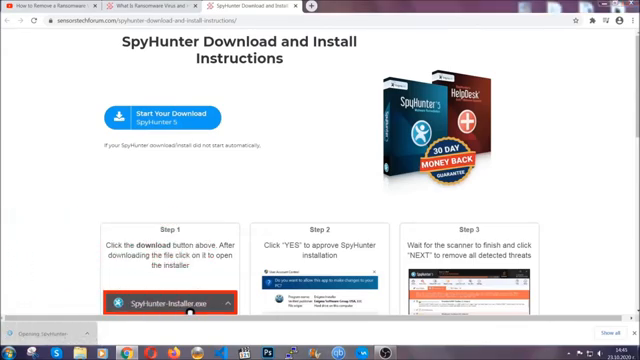
Start downloading the SpyHunter installer from its download page.
left_click(178, 300)
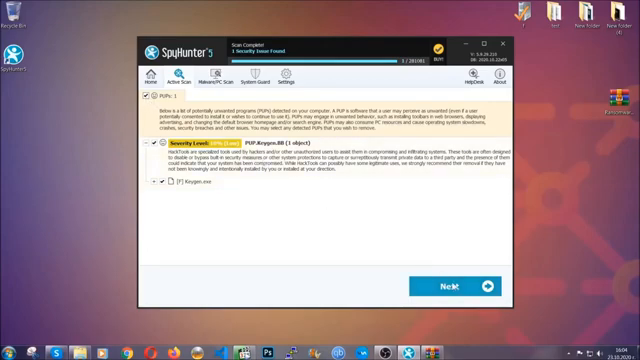
mouse_move(460, 288)
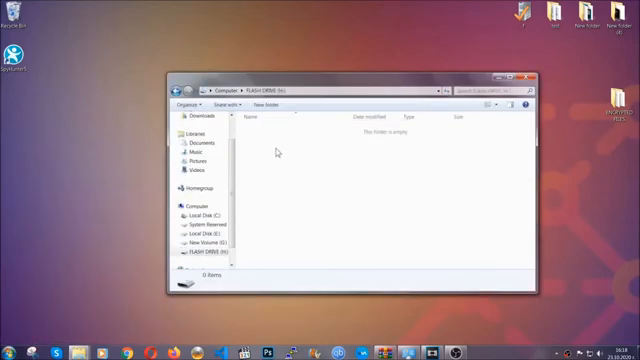
Check the empty folder's context menu and close the Explorer window.
right_click(278, 152)
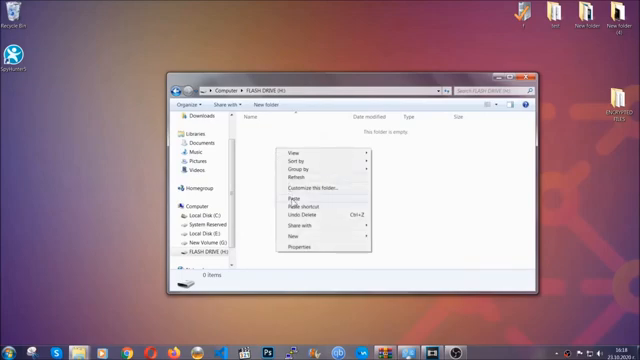
left_click(286, 200)
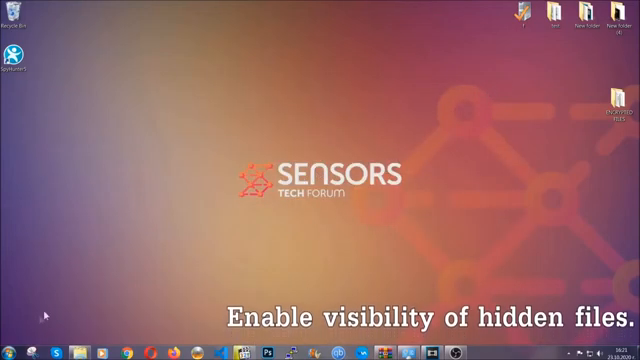
Search Start for 'show hidden files' and enable 'Show hidden files, folders, and drives' in Folder Options.
left_click(12, 344)
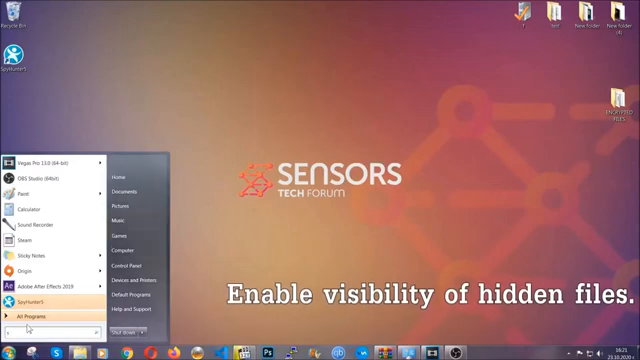
type("show")
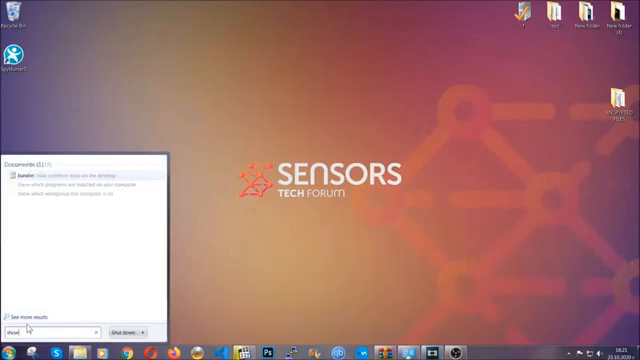
type("show hidden files)")
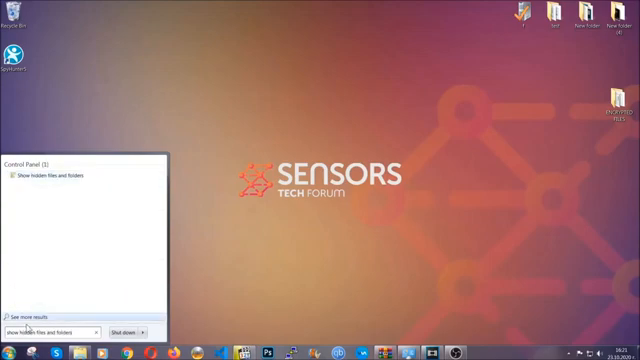
mouse_move(76, 176)
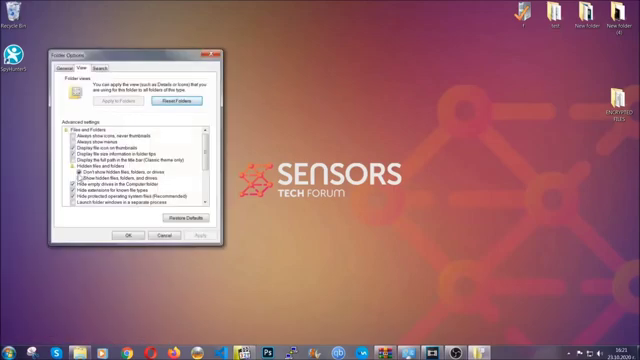
left_click(104, 180)
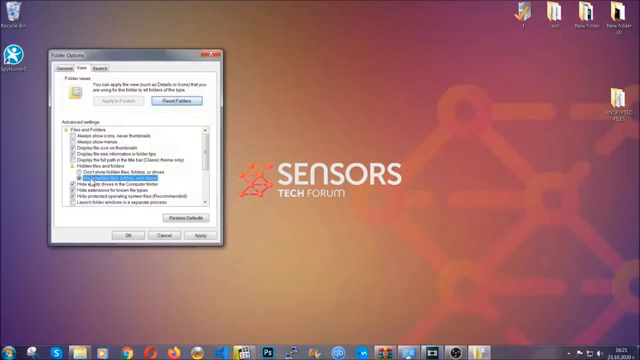
left_click(74, 180)
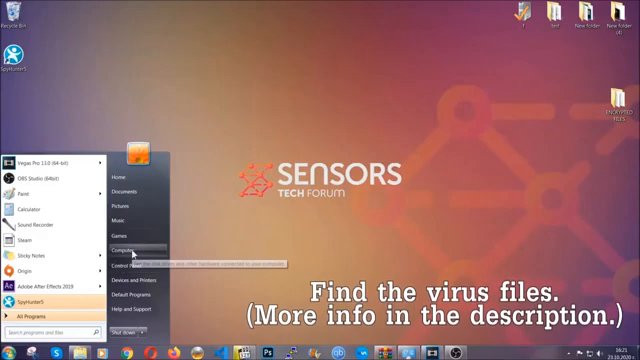
Search the computer's drives for the virus file by 'fileextension'.
left_click(120, 248)
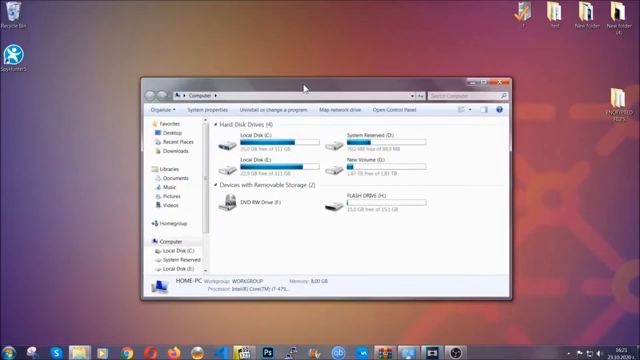
left_click(462, 88)
type("files")
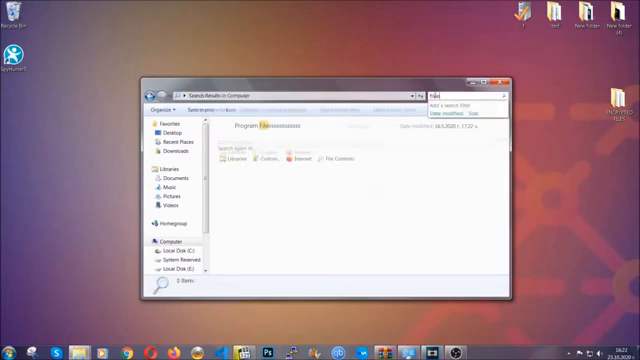
type("fileextension")
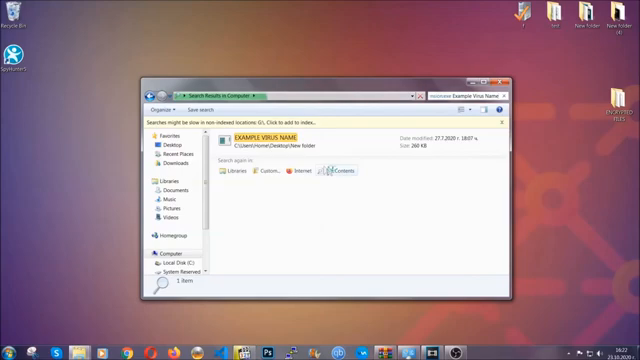
Delete the found virus file, confirming its move to the Recycle Bin.
left_click(258, 136)
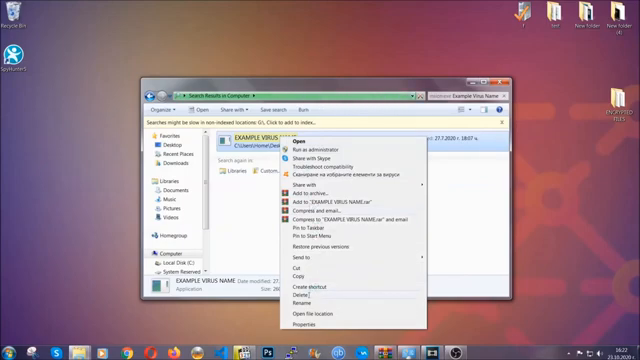
left_click(294, 302)
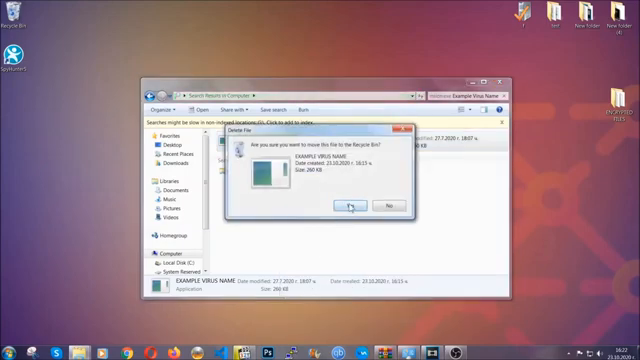
left_click(348, 206)
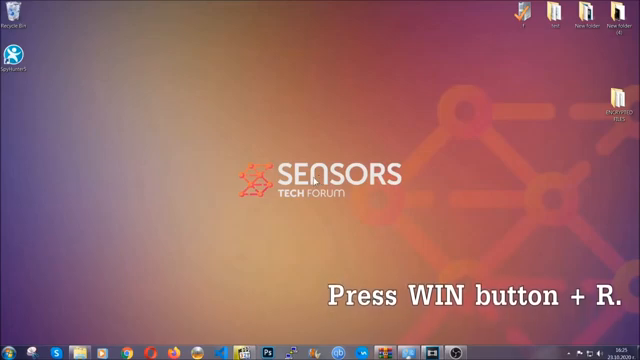
Launch the Registry Editor by running REGEDIT from Win+R.
key("Win+r")
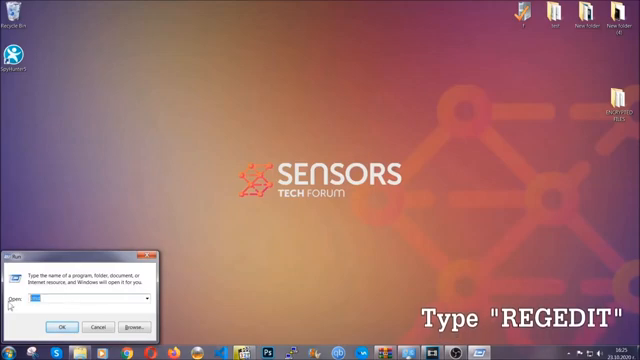
type("REGEDIT")
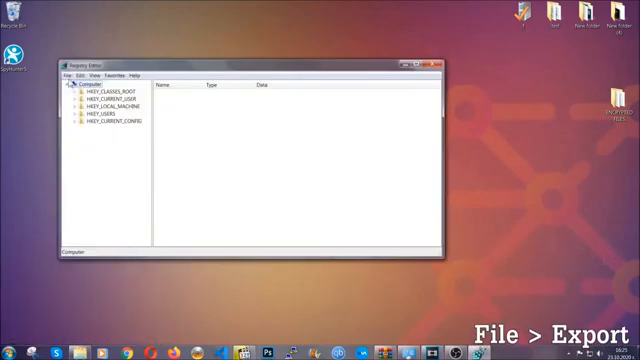
Export the whole registry to a backup file named BACKUP.
left_click(66, 76)
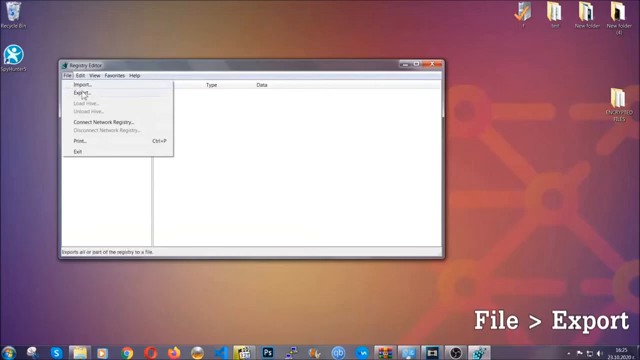
left_click(80, 94)
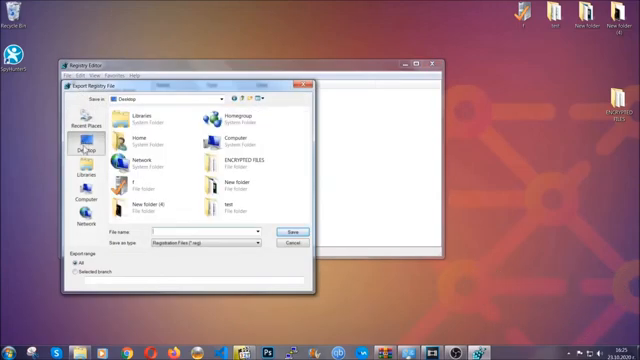
left_click(76, 272)
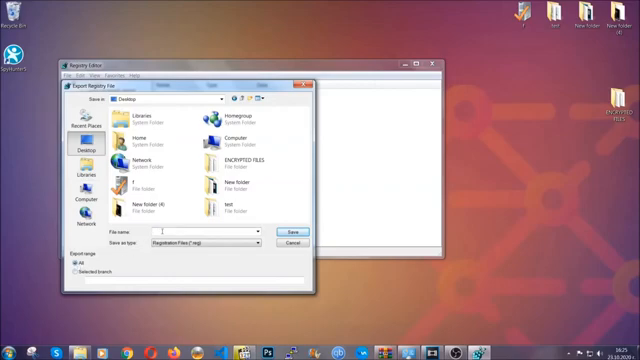
type("BACKUP")
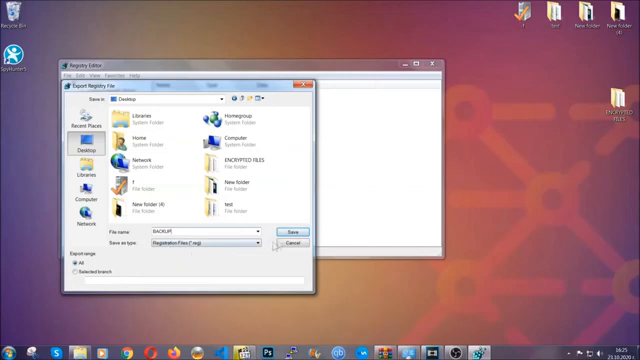
left_click(286, 232)
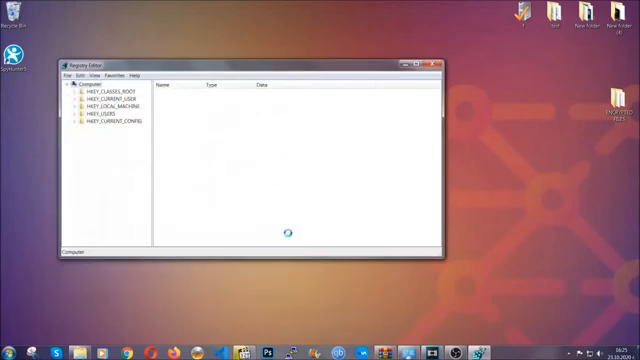